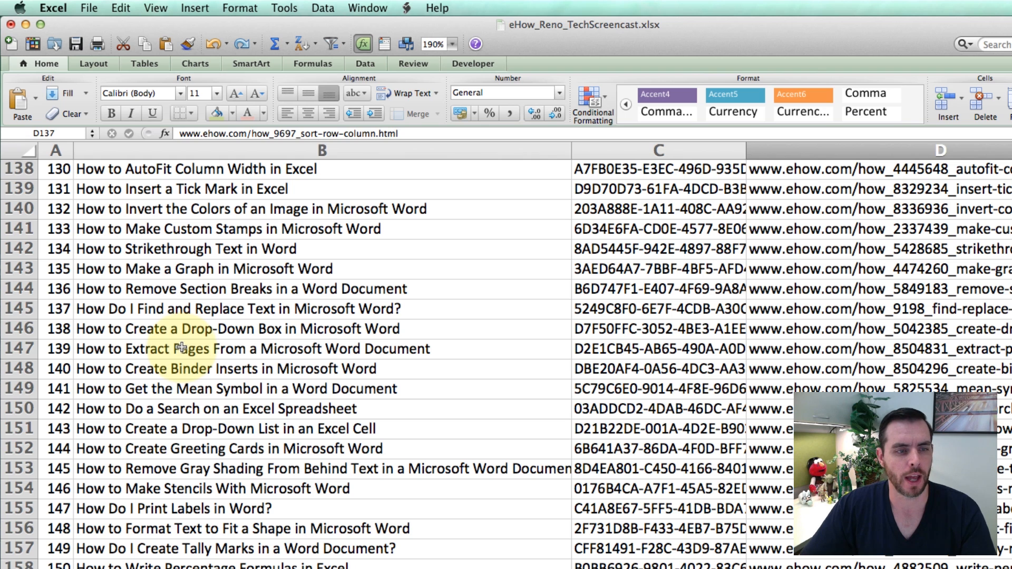
- Auto-fit column B to the selected 'Extract Pages From a Microsoft Word Document' title via Format
left_click(181, 349)
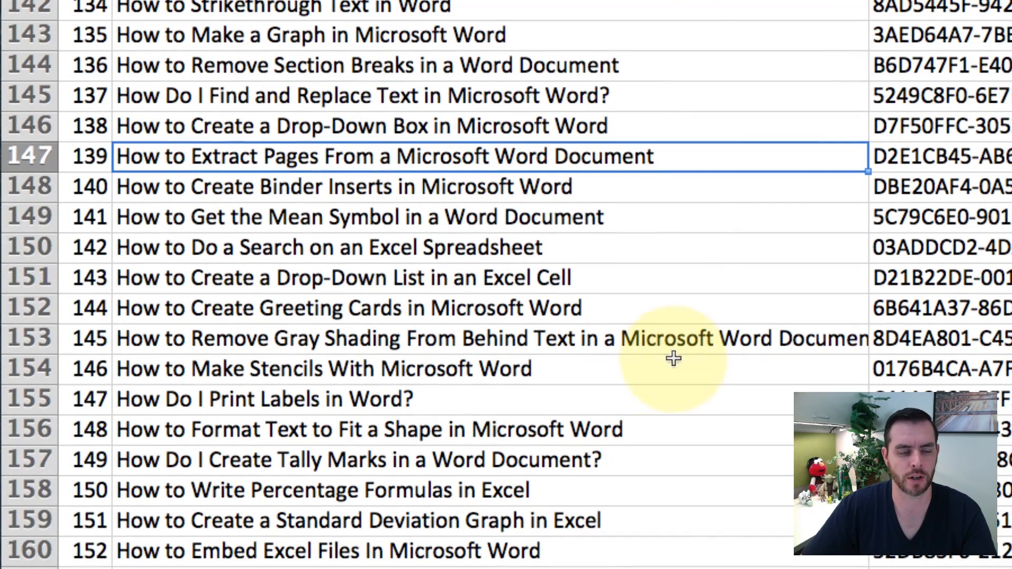
mouse_move(666, 150)
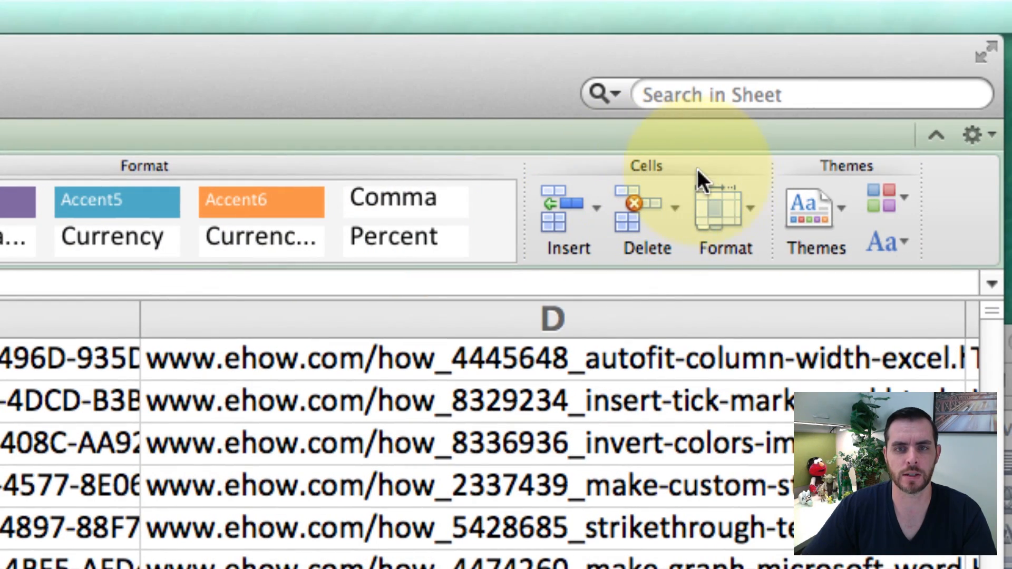
left_click(724, 217)
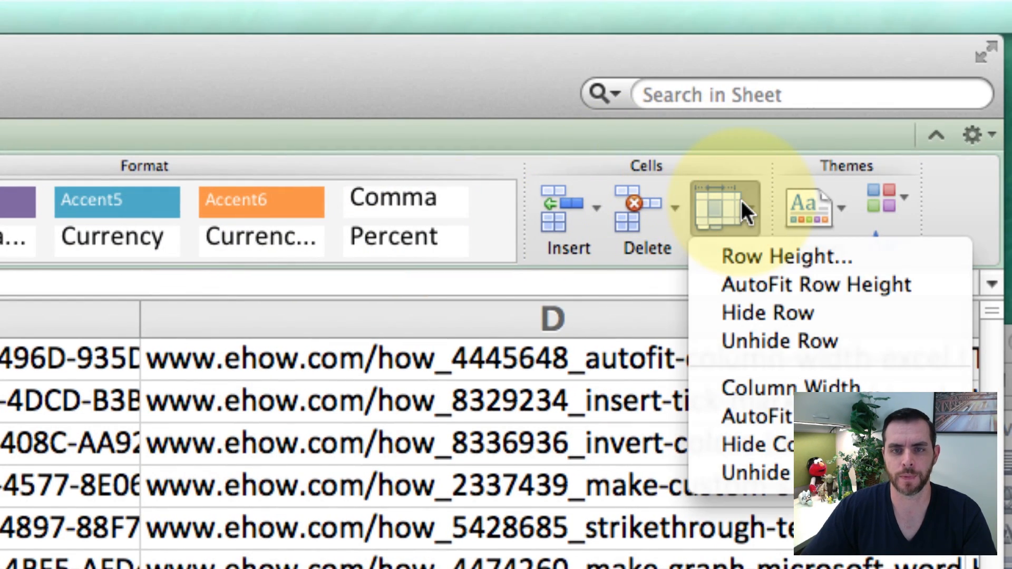
mouse_move(839, 257)
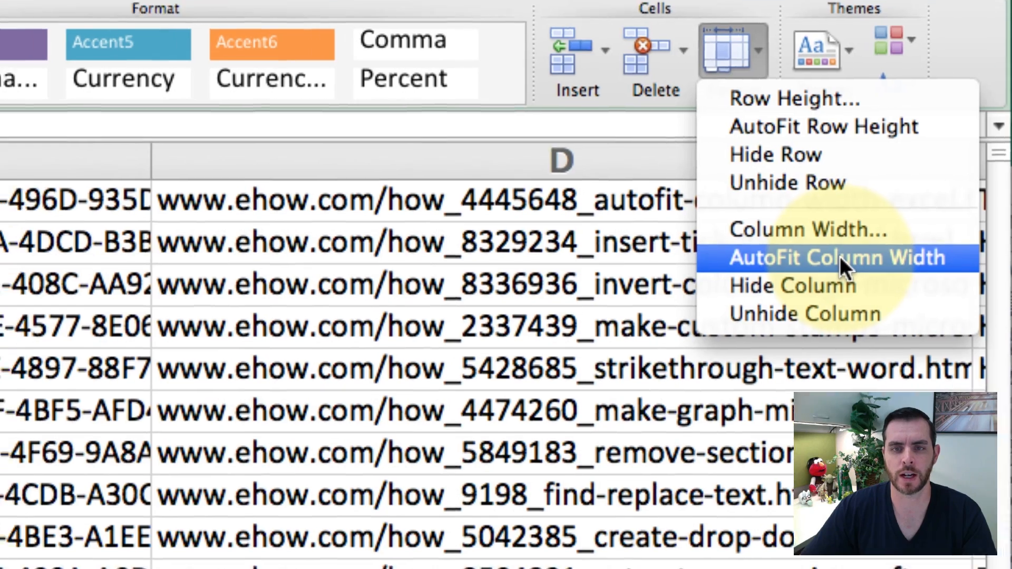
left_click(837, 258)
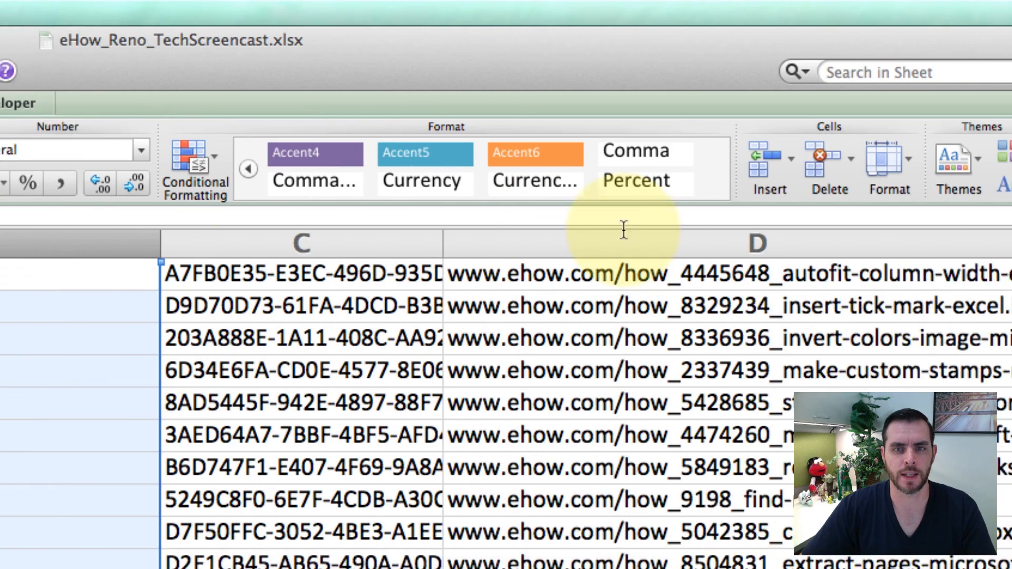
- Auto-fit the entire column B so the longest Gray Shading title shows in full
left_click(795, 165)
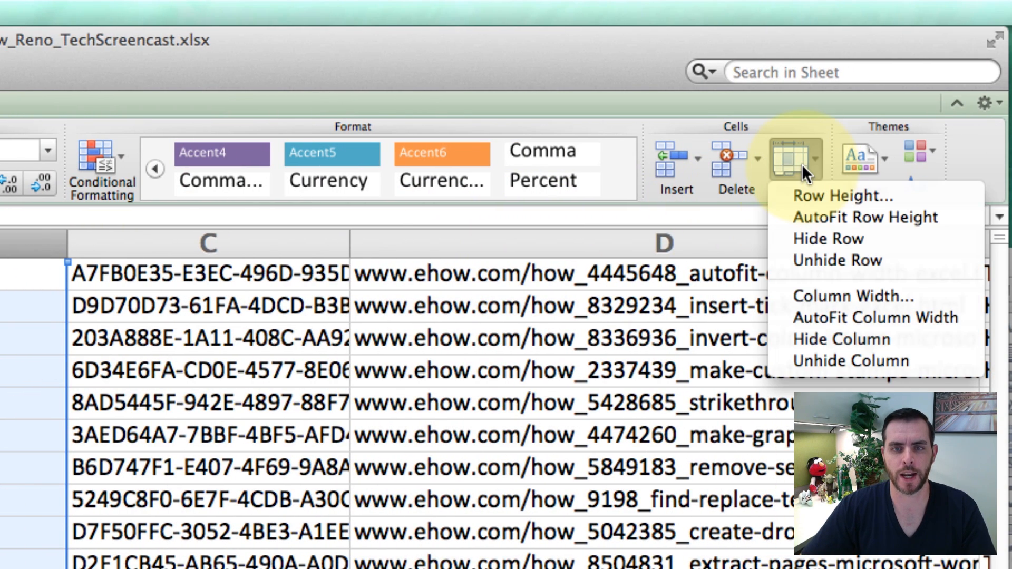
mouse_move(875, 317)
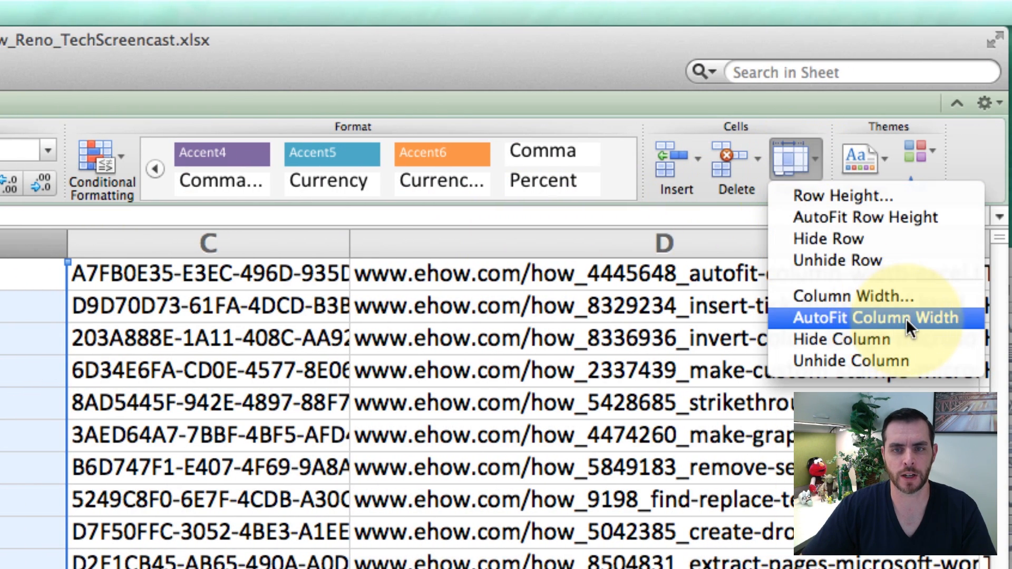
left_click(868, 317)
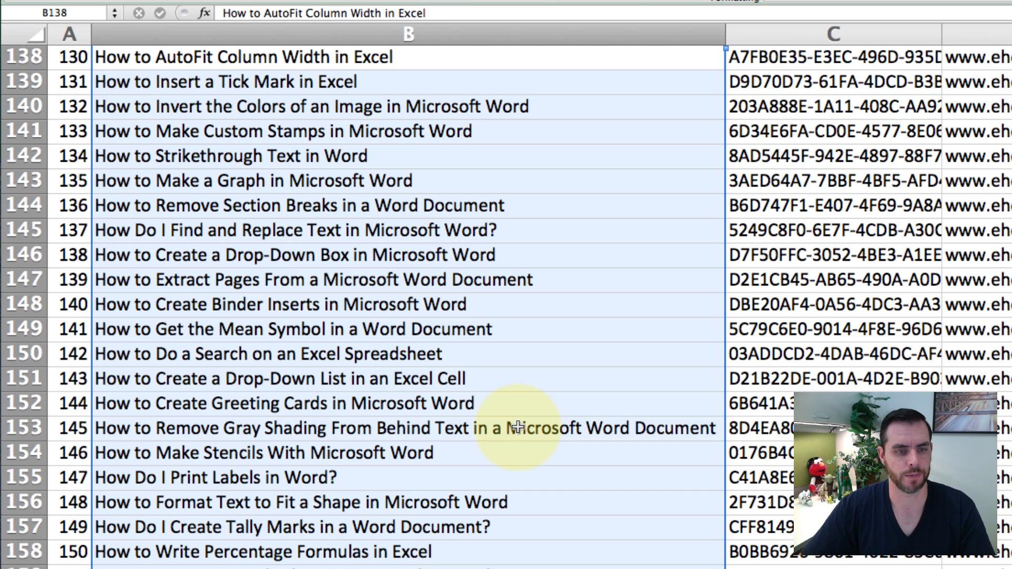
mouse_move(707, 428)
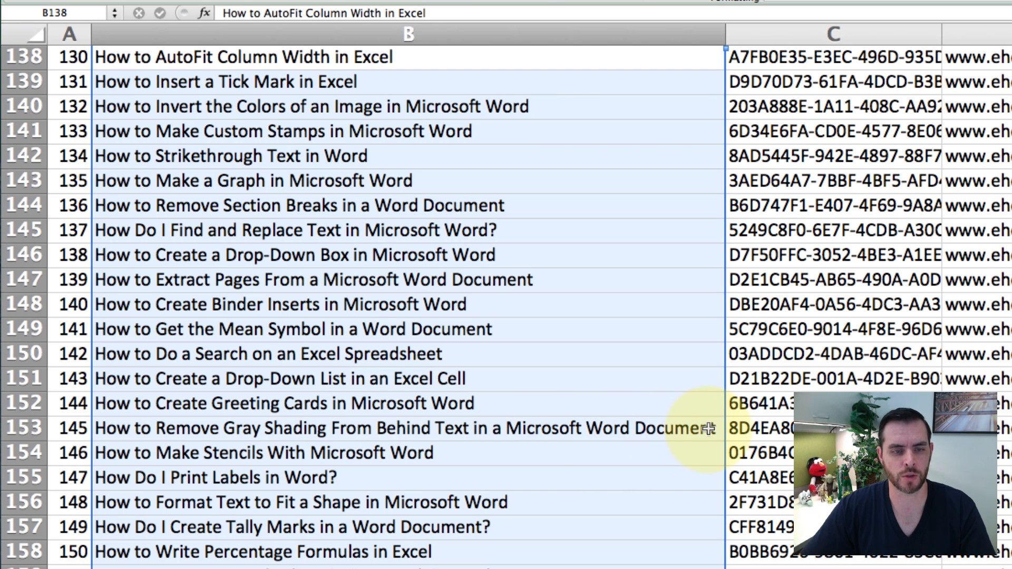